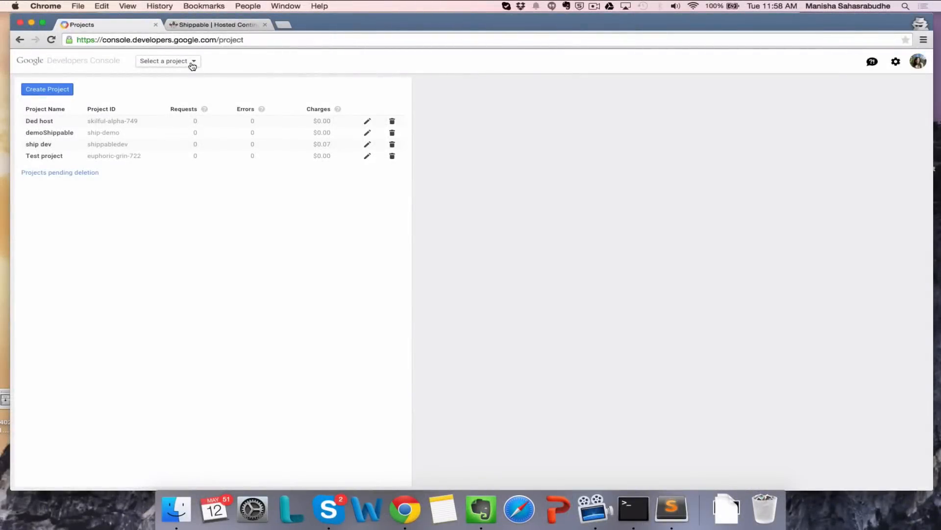
Step: Switch the Developers Console to the ship dev project
{"action": "left_click", "coordinate": [169, 61]}
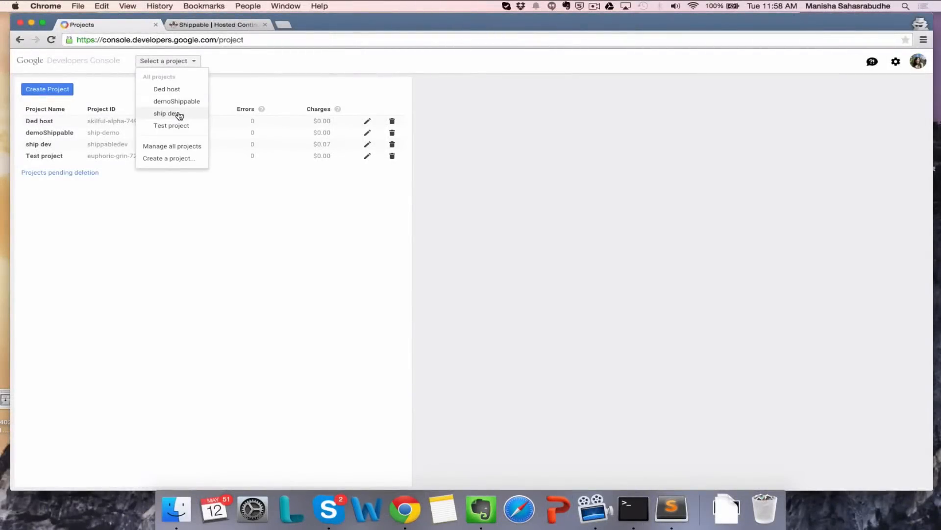
{"action": "left_click", "coordinate": [166, 113]}
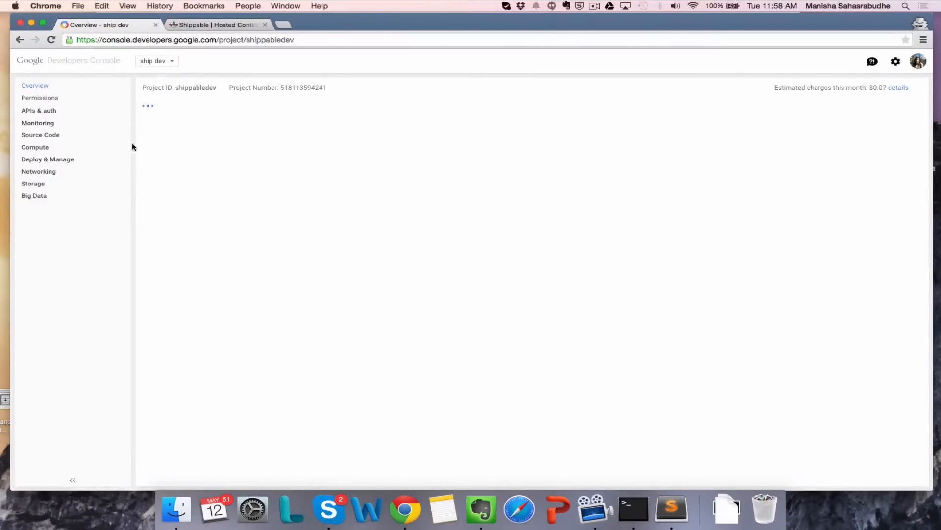
Step: Start a new Client ID under Credentials with Service account as the application type
{"action": "left_click", "coordinate": [40, 110]}
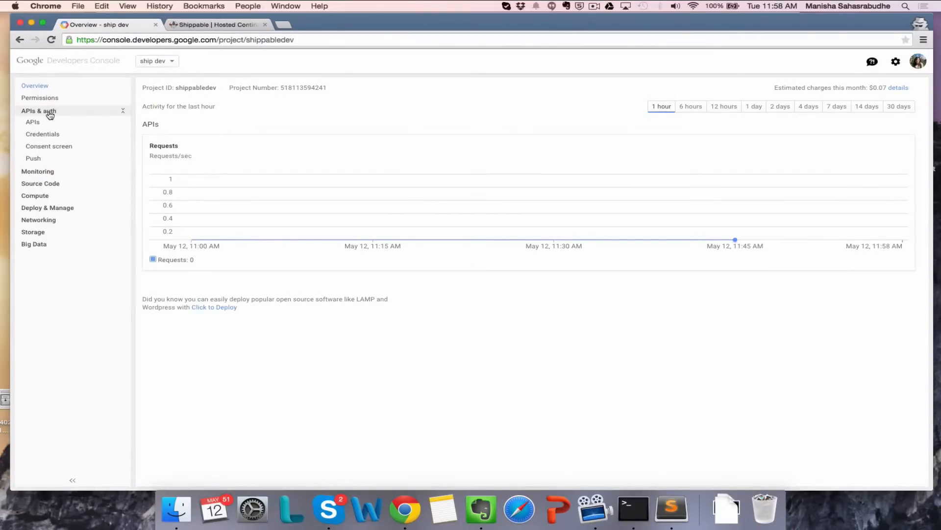
{"action": "left_click", "coordinate": [42, 133]}
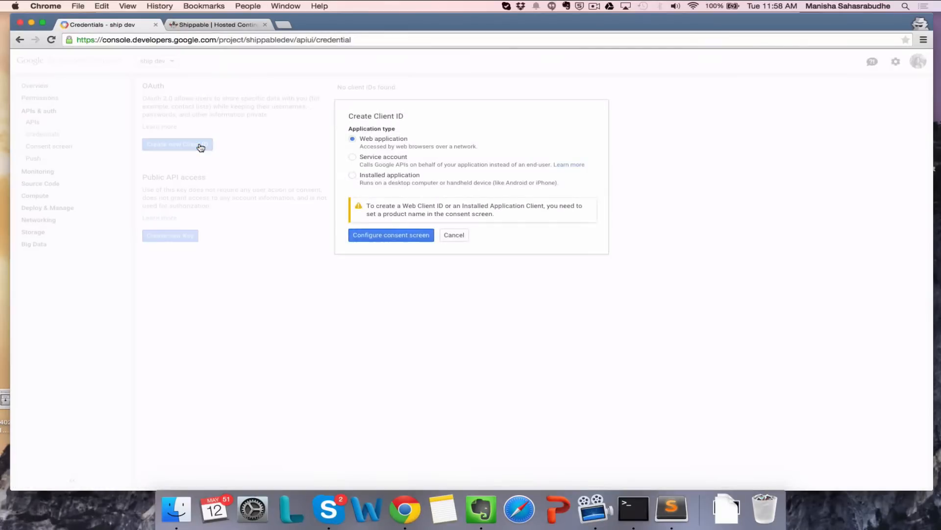
{"action": "left_click", "coordinate": [352, 157]}
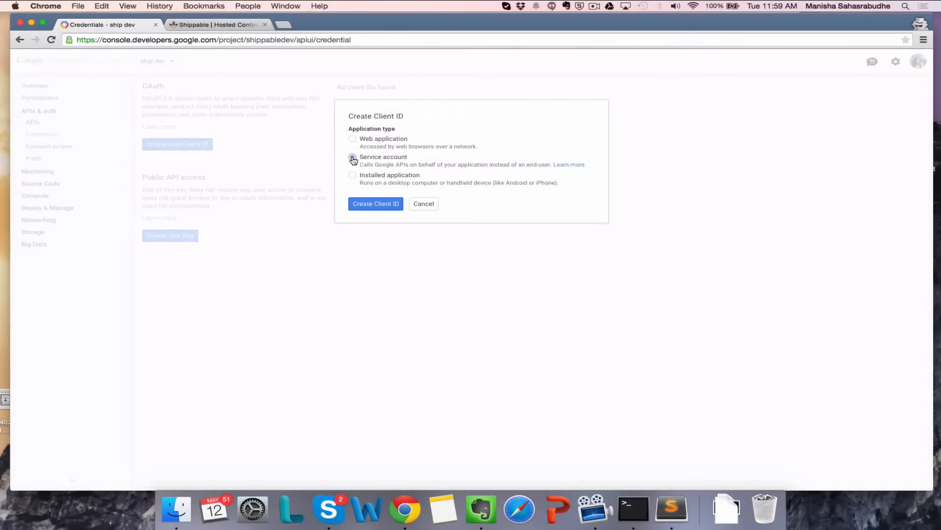
{"action": "left_click", "coordinate": [352, 160]}
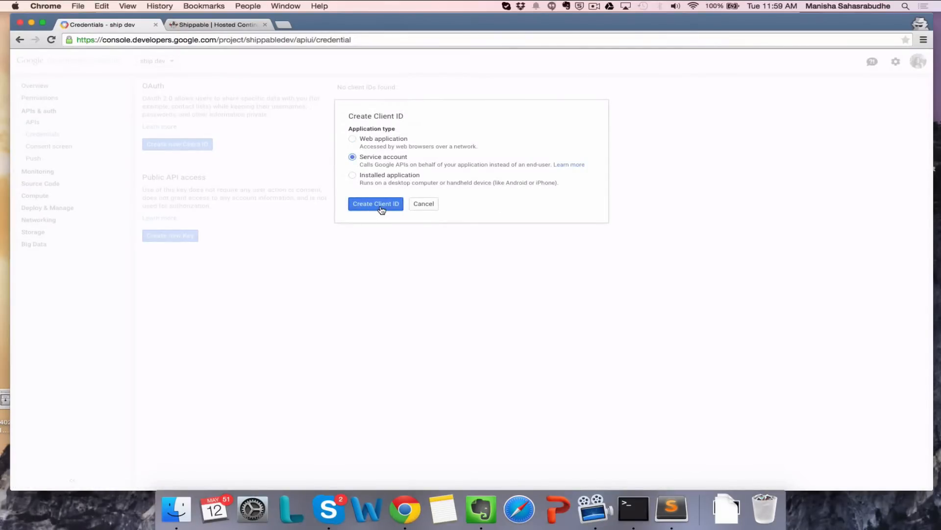
Step: Create the service account client ID, downloading its JSON key and dismissing the key pair notice
{"action": "left_click", "coordinate": [375, 204]}
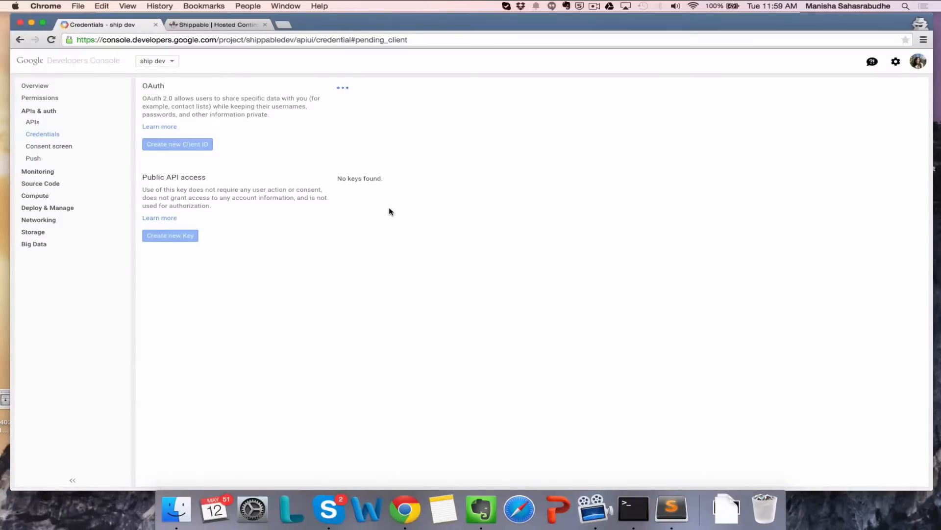
{"action": "left_click", "coordinate": [171, 235]}
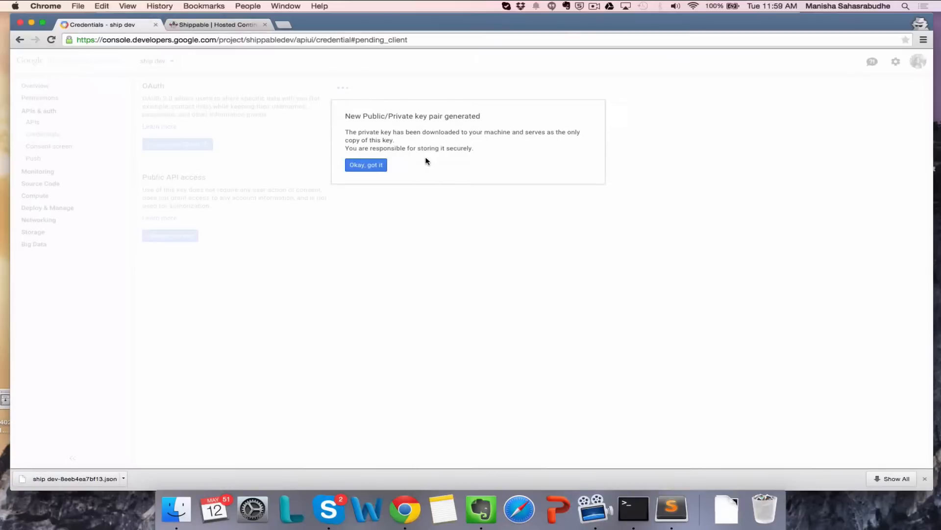
{"action": "left_click", "coordinate": [365, 165]}
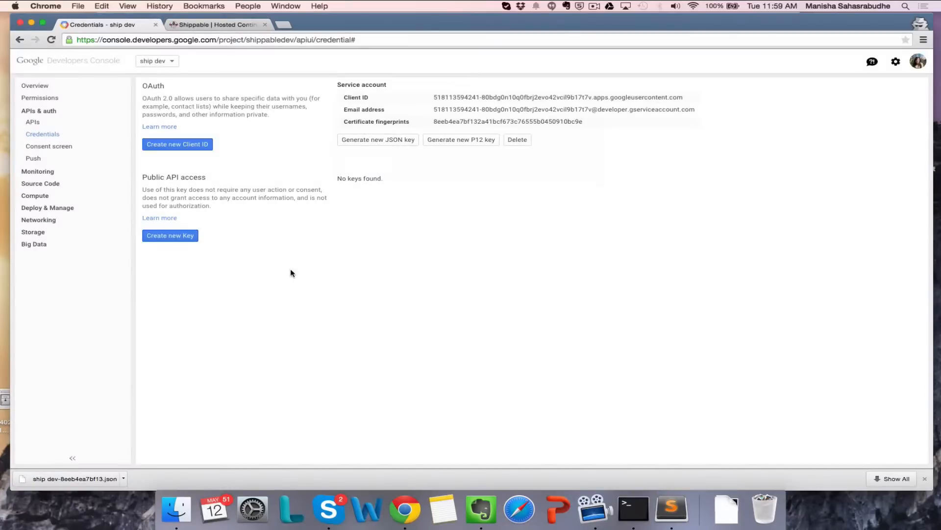
Step: View the downloaded JSON key in Sublime Text and copy its whole contents
{"action": "left_click", "coordinate": [69, 479]}
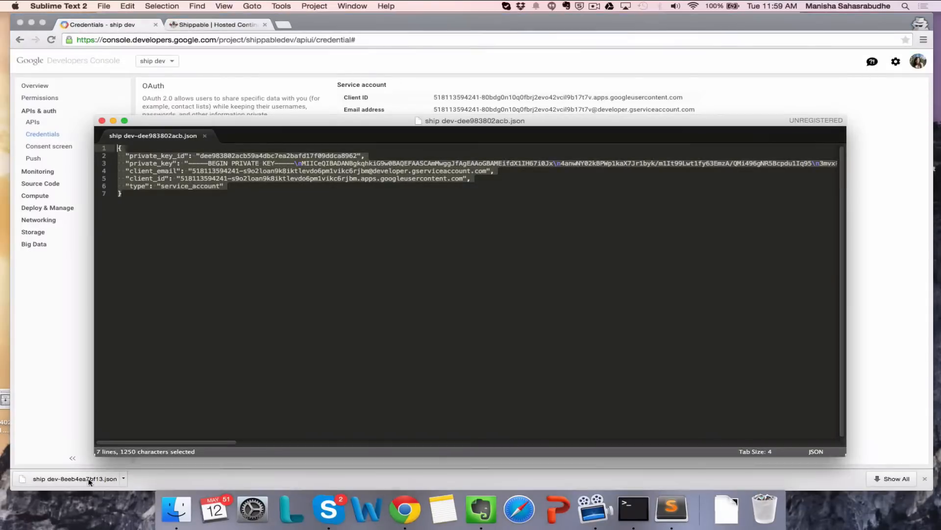
{"action": "left_click", "coordinate": [71, 479]}
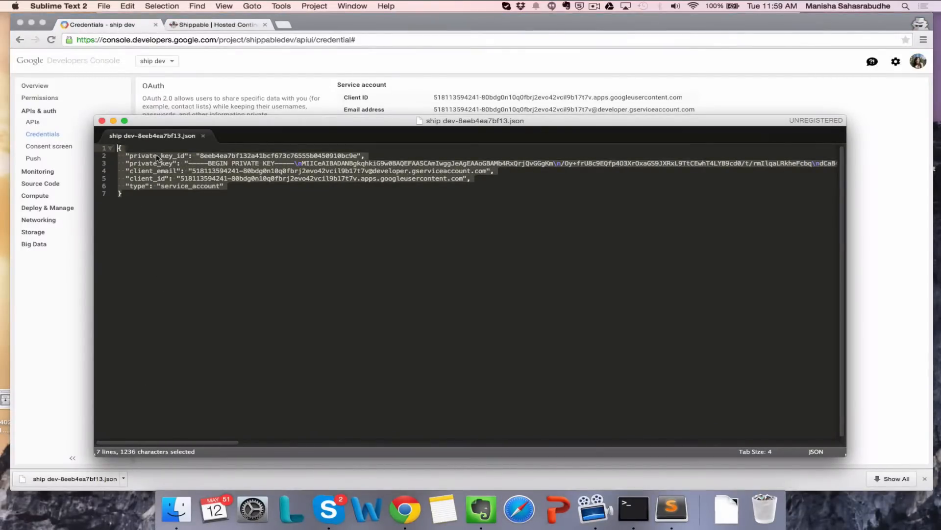
{"action": "key", "text": "cmd+c"}
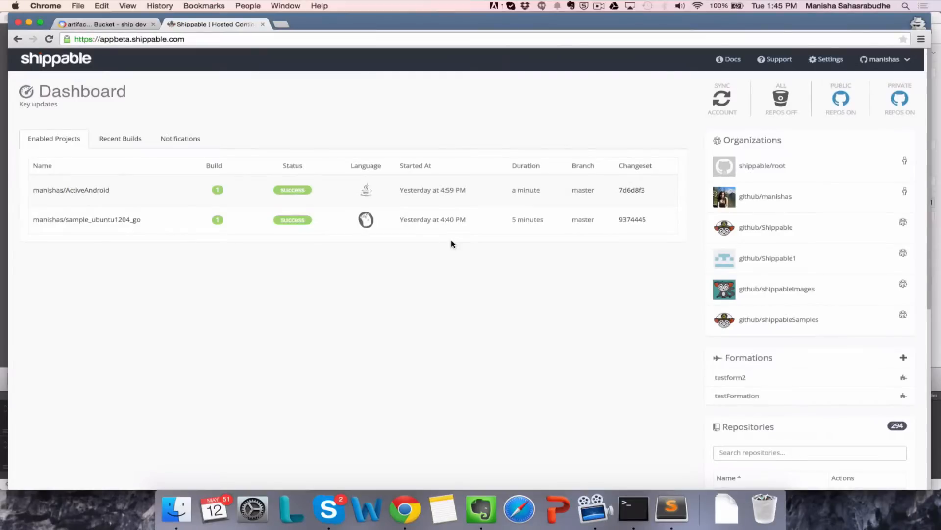
{"action": "mouse_move", "coordinate": [819, 61]}
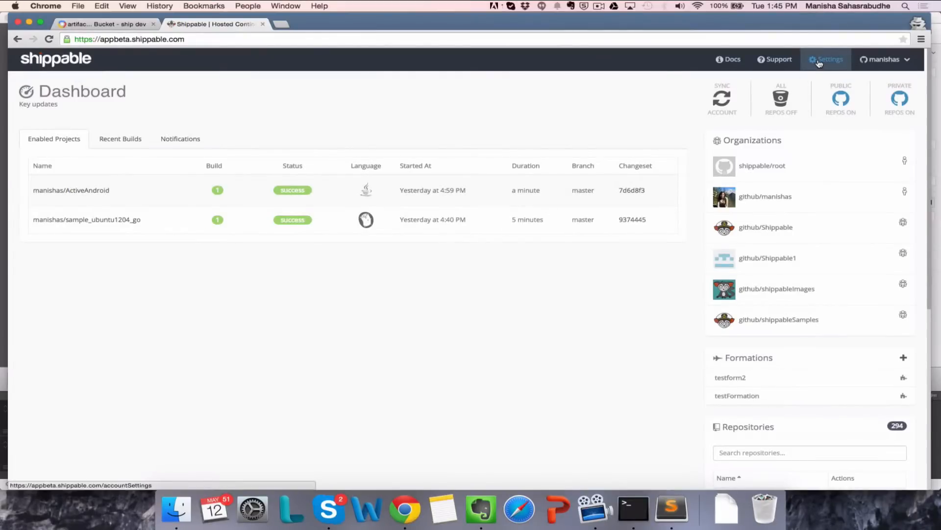
{"action": "left_click", "coordinate": [829, 59]}
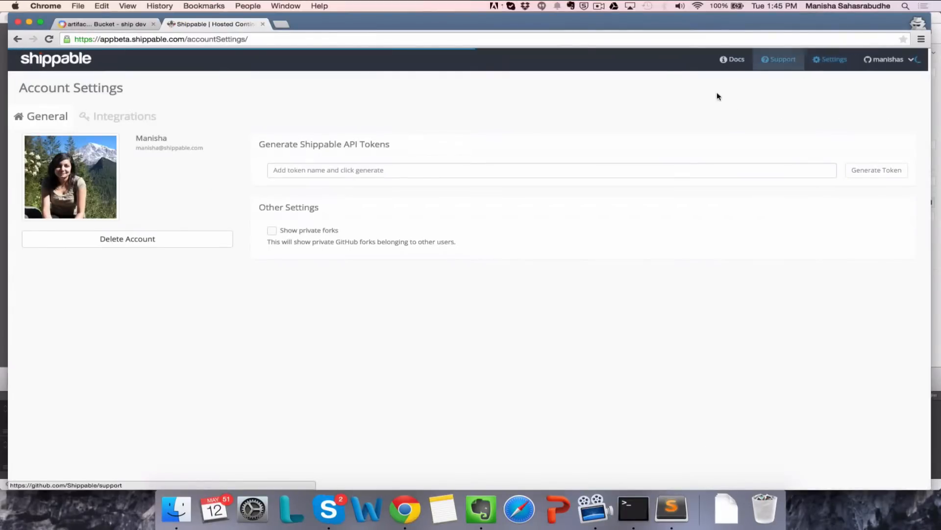
{"action": "left_click", "coordinate": [123, 115]}
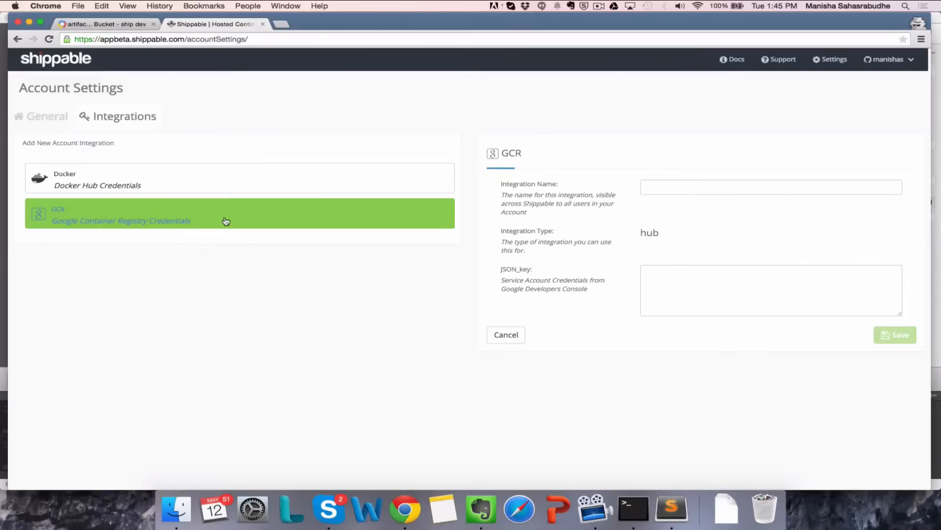
Step: Name the integration GCR, paste in the service account JSON key and save it
{"action": "left_click", "coordinate": [771, 186]}
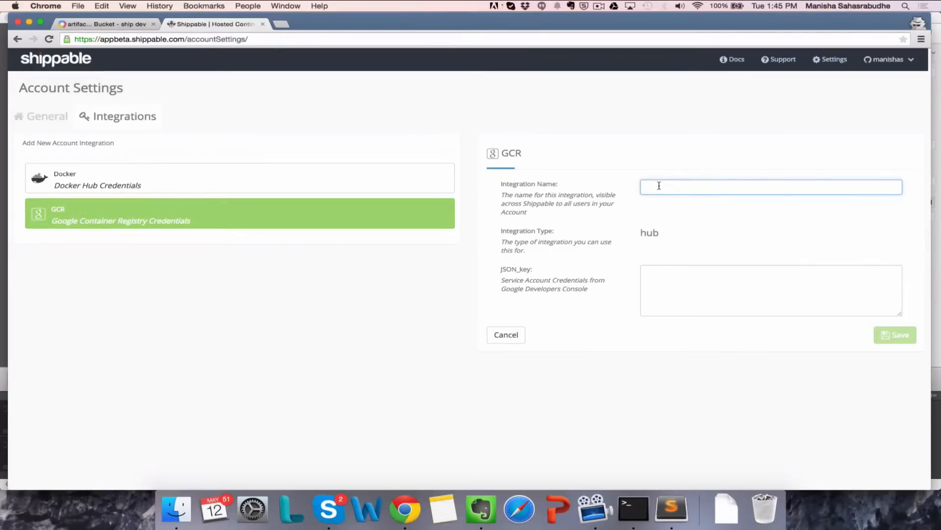
{"action": "type", "text": "GCR"}
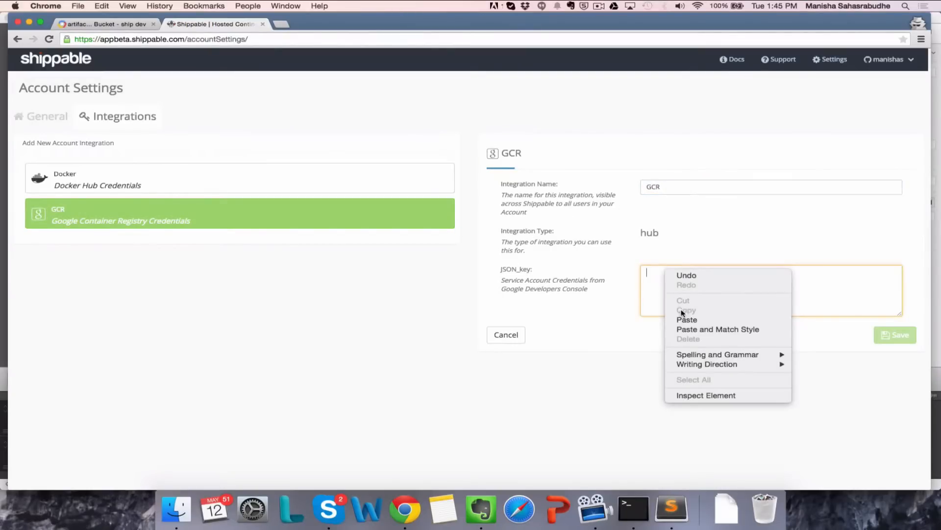
{"action": "left_click", "coordinate": [687, 320]}
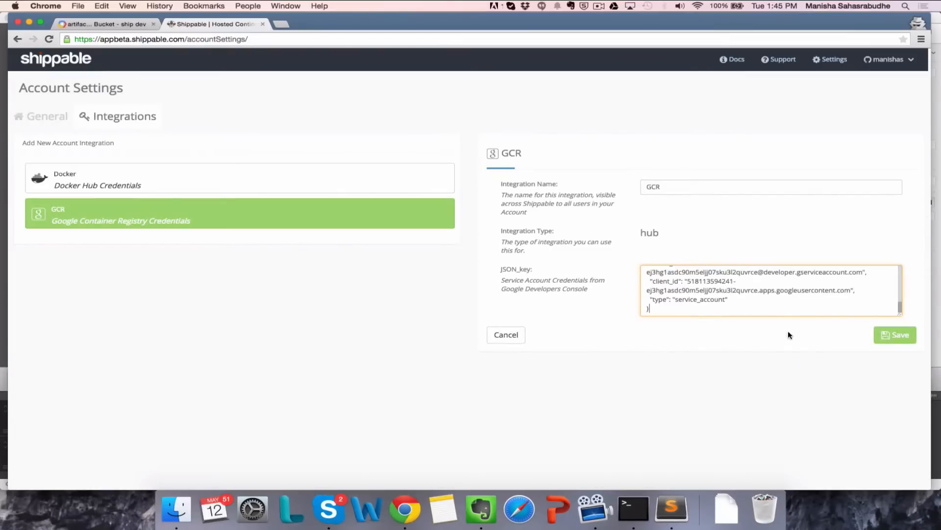
{"action": "left_click", "coordinate": [895, 335]}
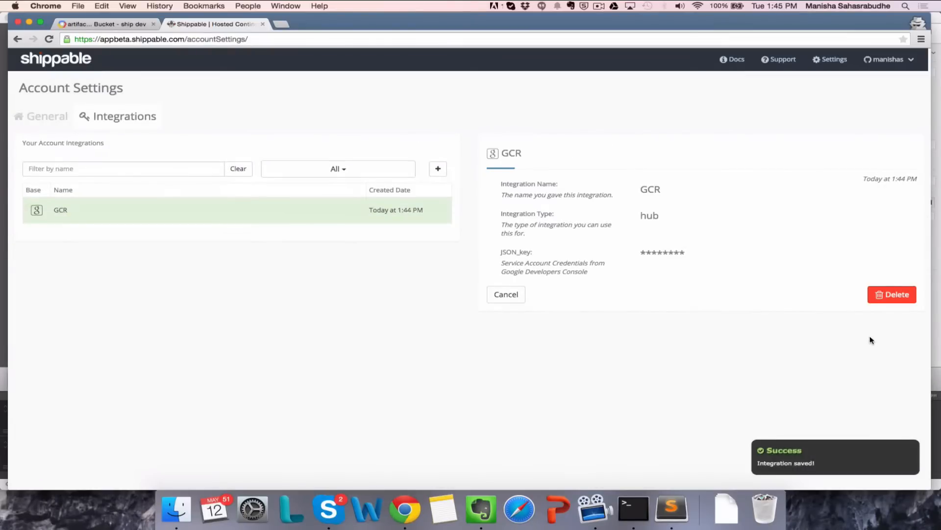
{"action": "mouse_move", "coordinate": [486, 361]}
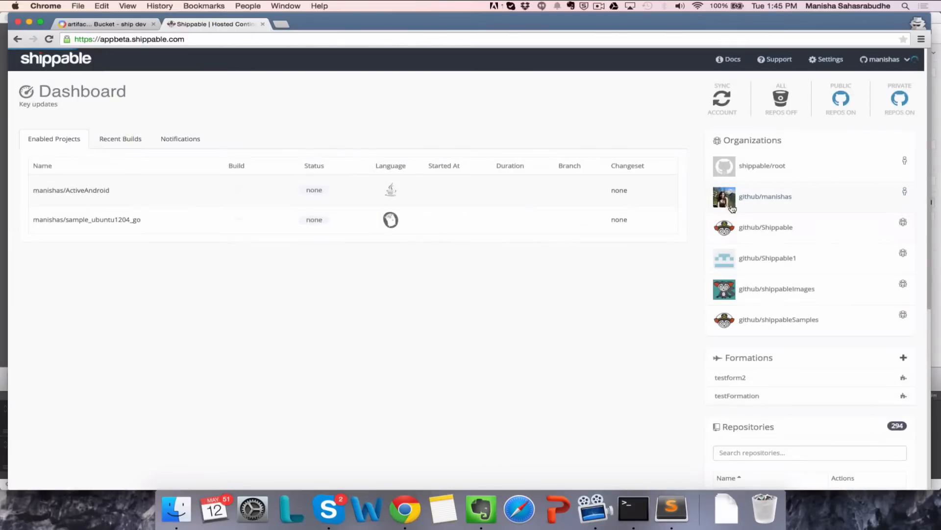
Step: Search the personal account's repos for 'music', enable python-musicbrainzngs and go into that project
{"action": "left_click", "coordinate": [764, 196]}
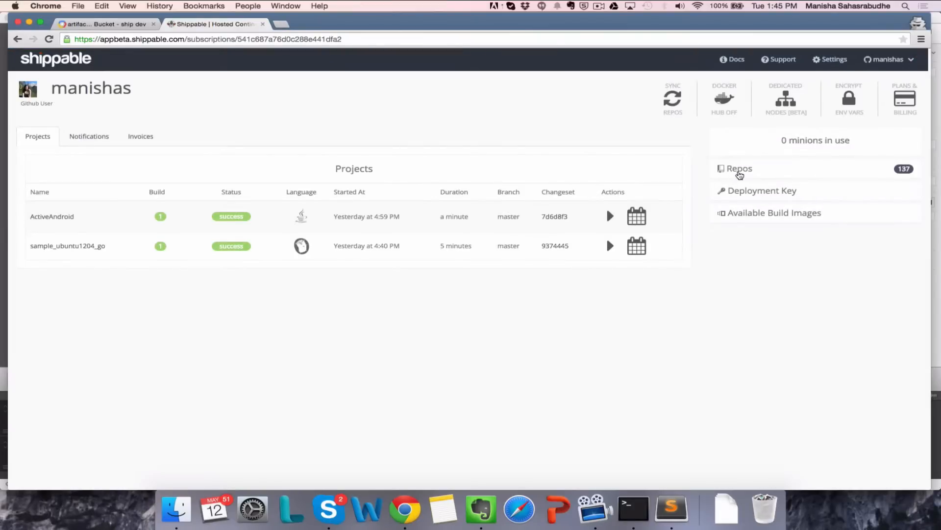
{"action": "left_click", "coordinate": [739, 169]}
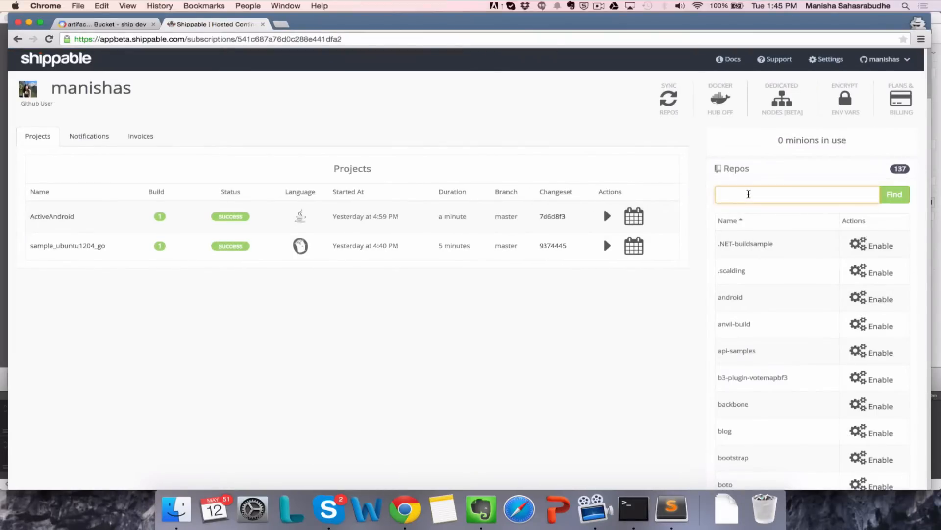
{"action": "type", "text": "music"}
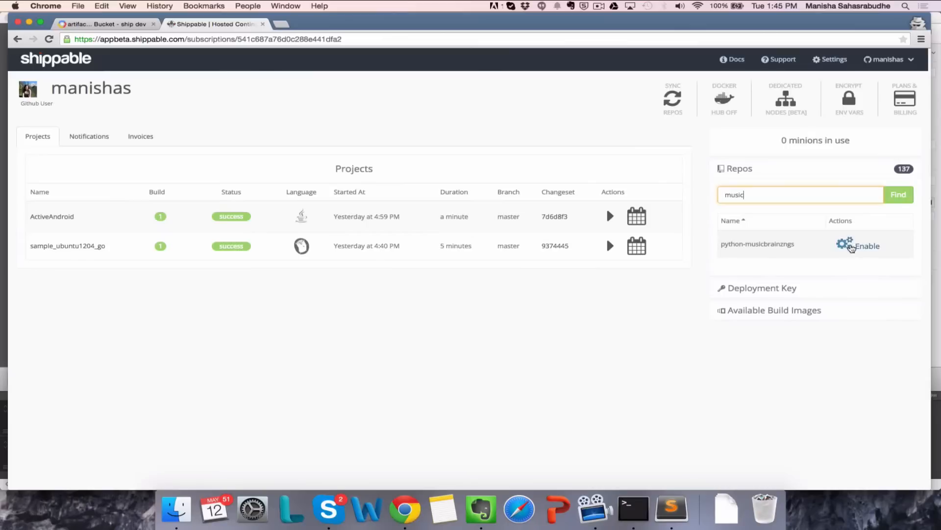
{"action": "left_click", "coordinate": [845, 245]}
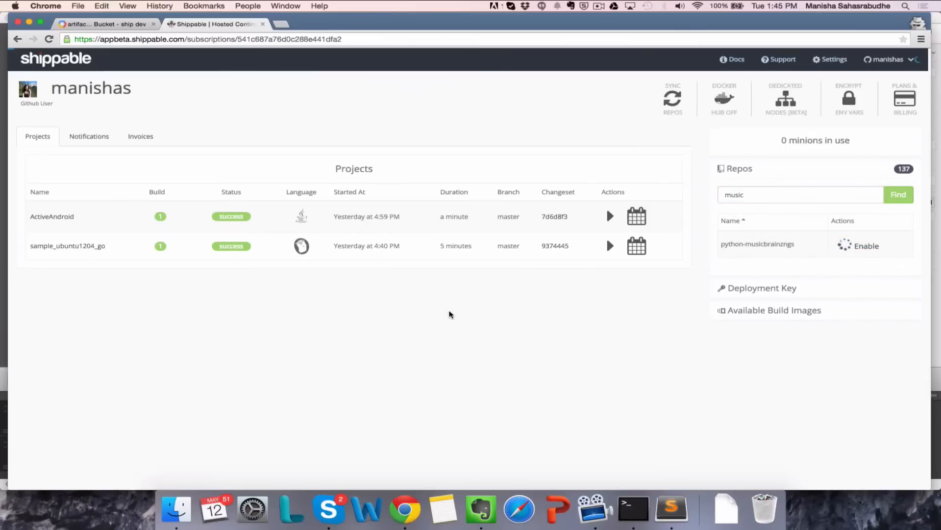
{"action": "left_click", "coordinate": [864, 245]}
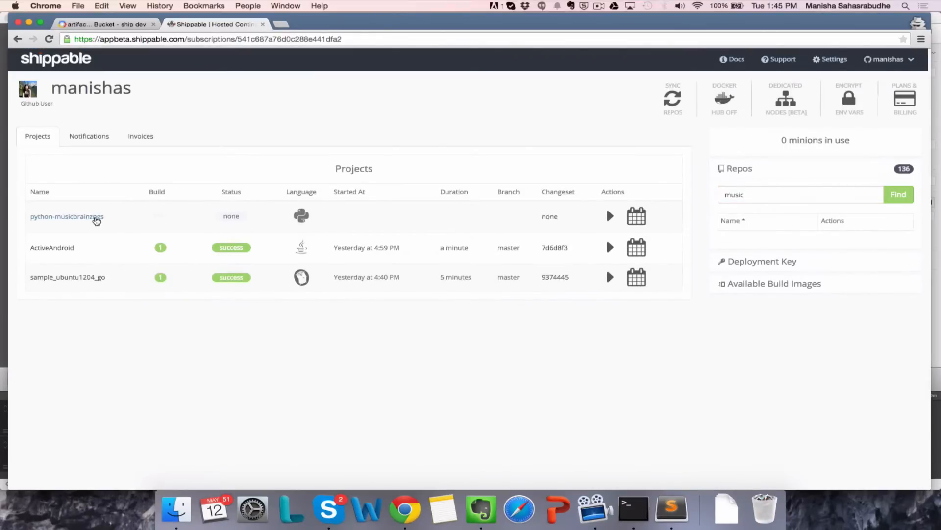
{"action": "left_click", "coordinate": [67, 216]}
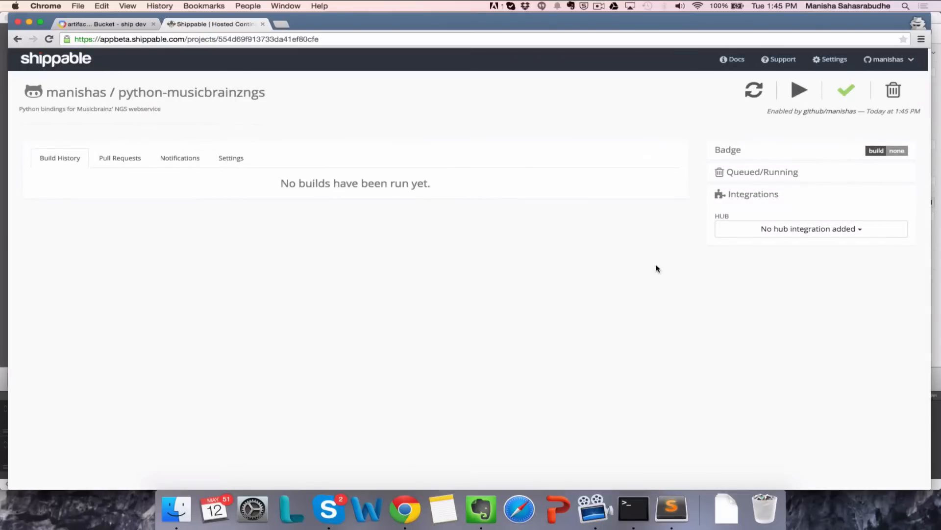
Step: Attach 'GCR by manishas' as the project's HUB integration
{"action": "left_click", "coordinate": [811, 229]}
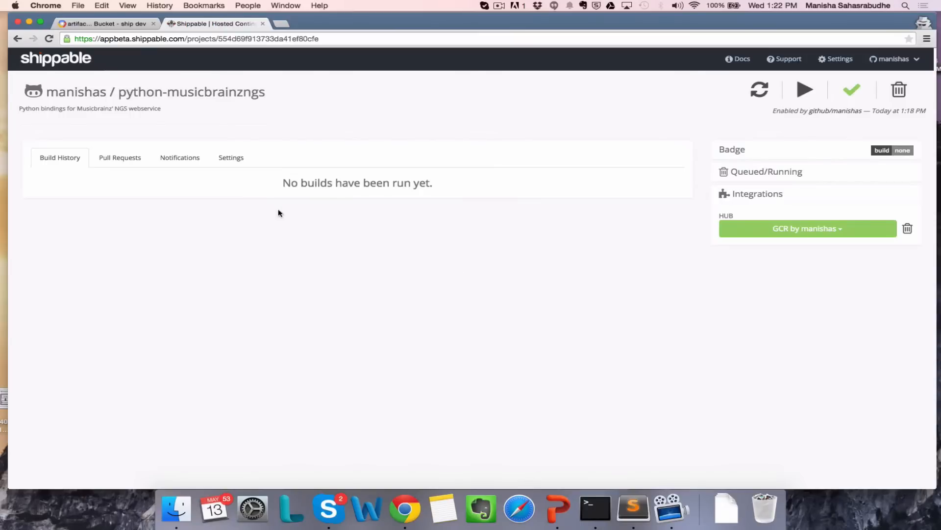
Step: Pull shipimg/ubuntu1204_nodejs, push builds to gcr.io/shippabledev/python-musicbrainzngs, and save the project settings
{"action": "left_click", "coordinate": [232, 157]}
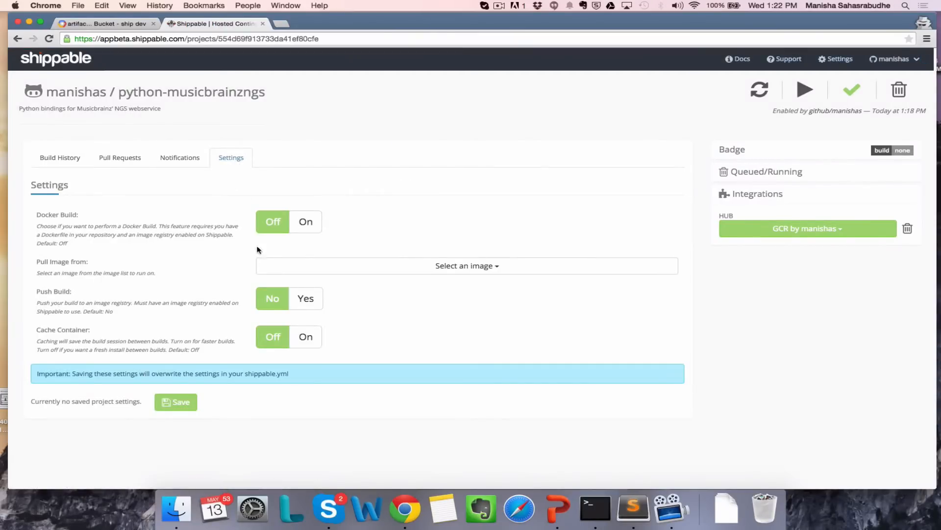
{"action": "left_click", "coordinate": [467, 265]}
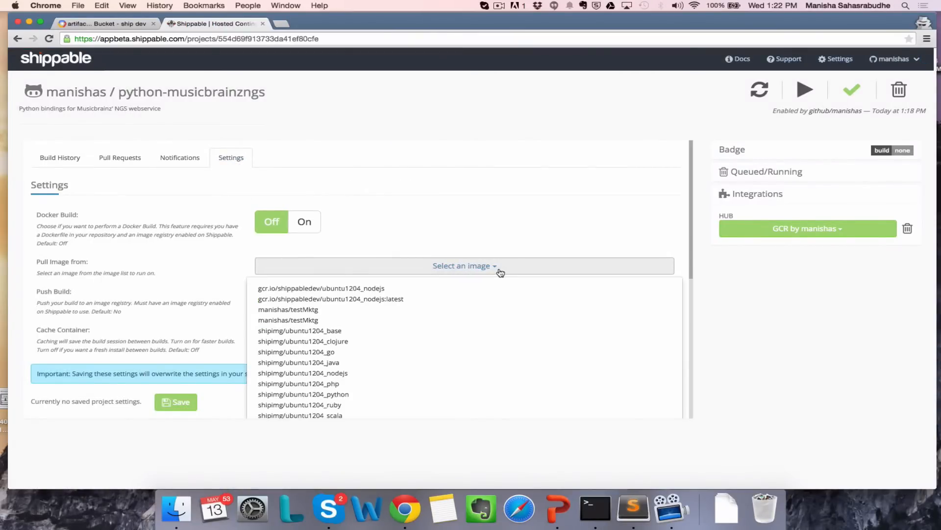
{"action": "mouse_move", "coordinate": [475, 330]}
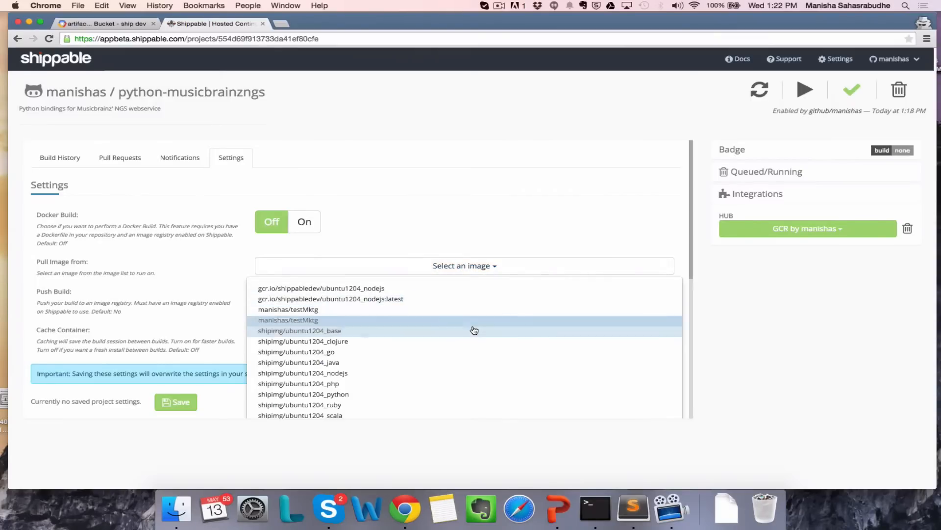
{"action": "left_click", "coordinate": [298, 373]}
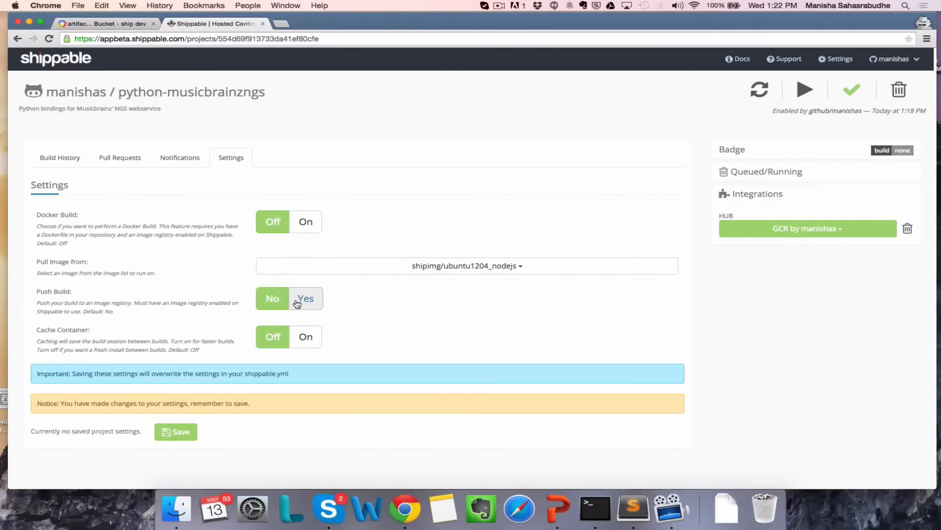
{"action": "left_click", "coordinate": [305, 298]}
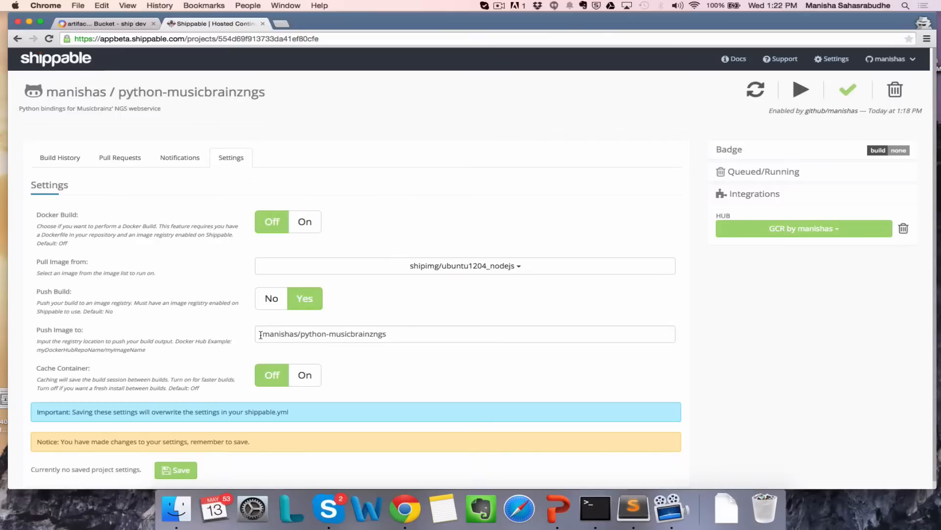
{"action": "double_click", "coordinate": [280, 334]}
{"action": "type", "text": "gcr.io"}
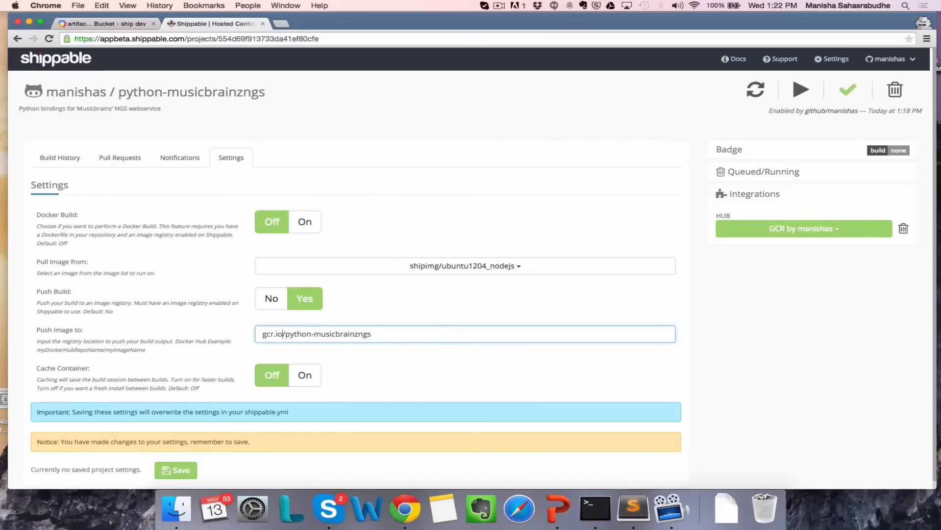
{"action": "type", "text": "shippabledev"}
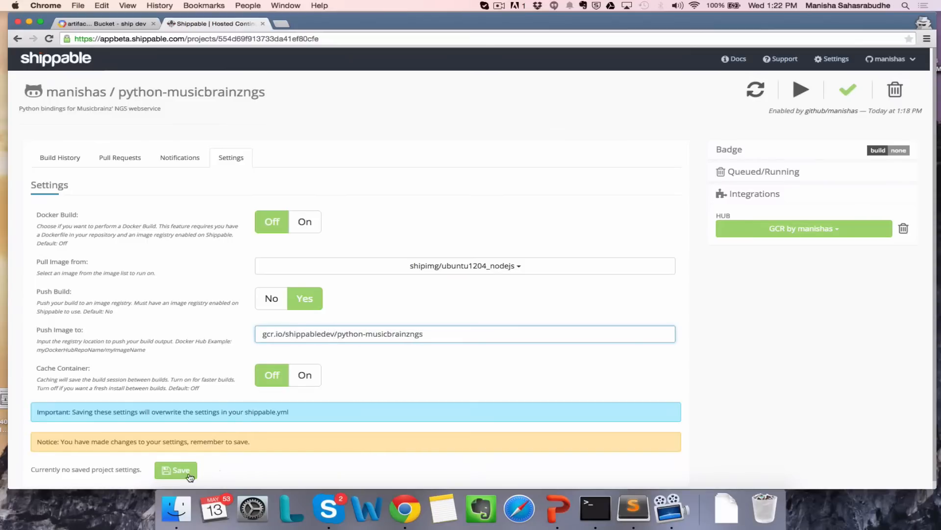
{"action": "left_click", "coordinate": [176, 470]}
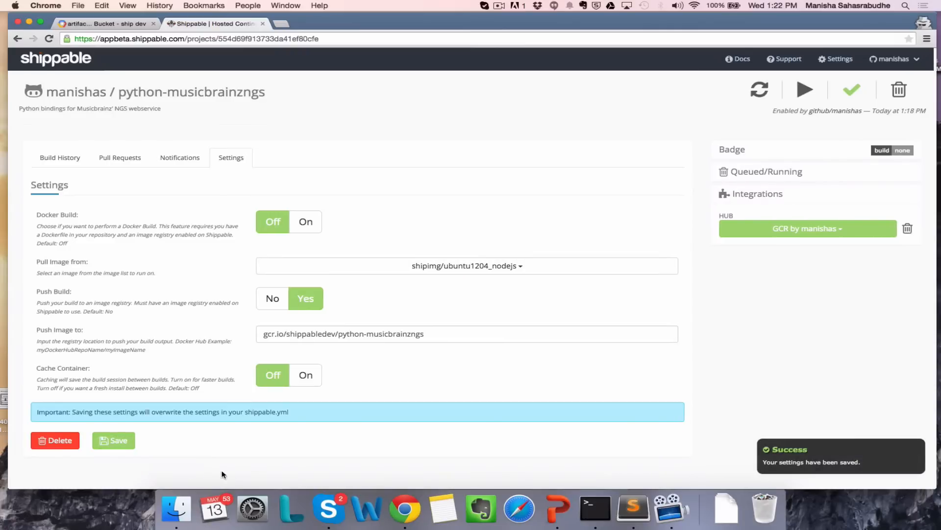
{"action": "mouse_move", "coordinate": [491, 396]}
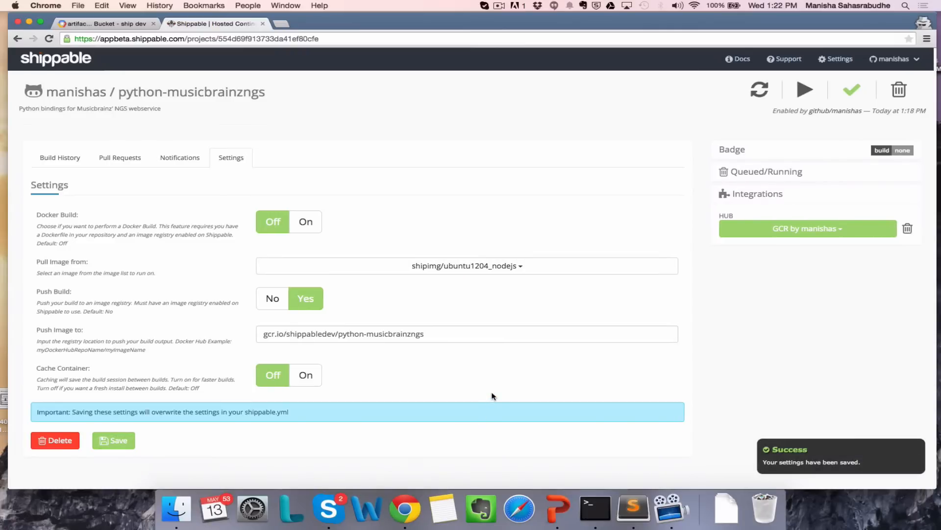
{"action": "mouse_move", "coordinate": [772, 133]}
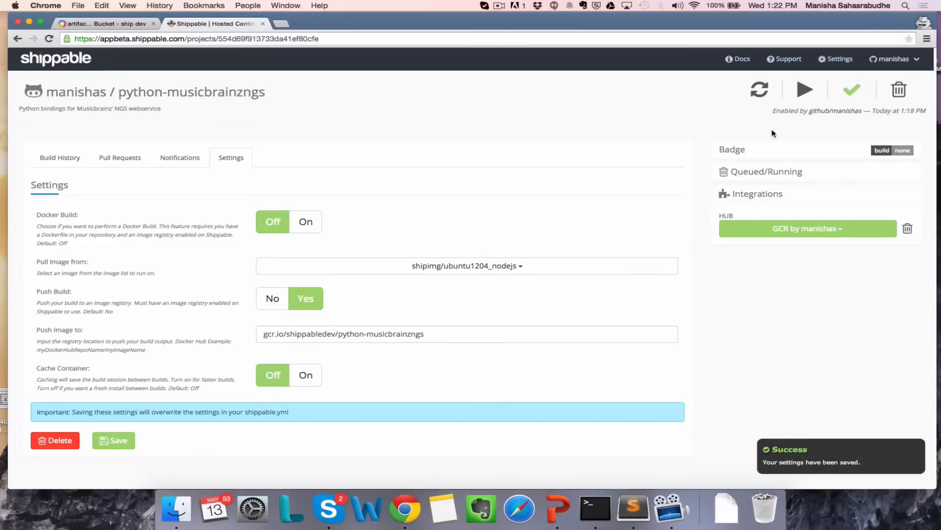
Step: Run a manual build of master and follow its console through the image pull and container push
{"action": "left_click", "coordinate": [805, 89]}
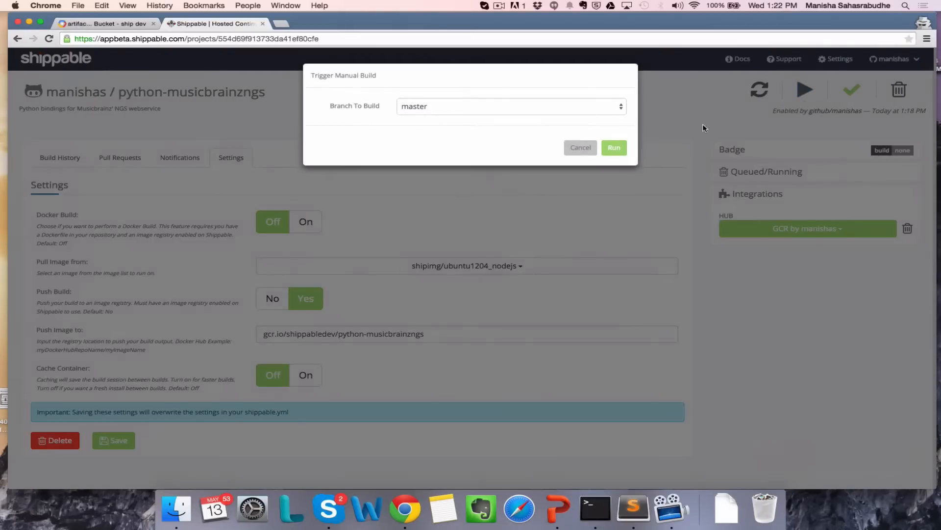
{"action": "left_click", "coordinate": [614, 147]}
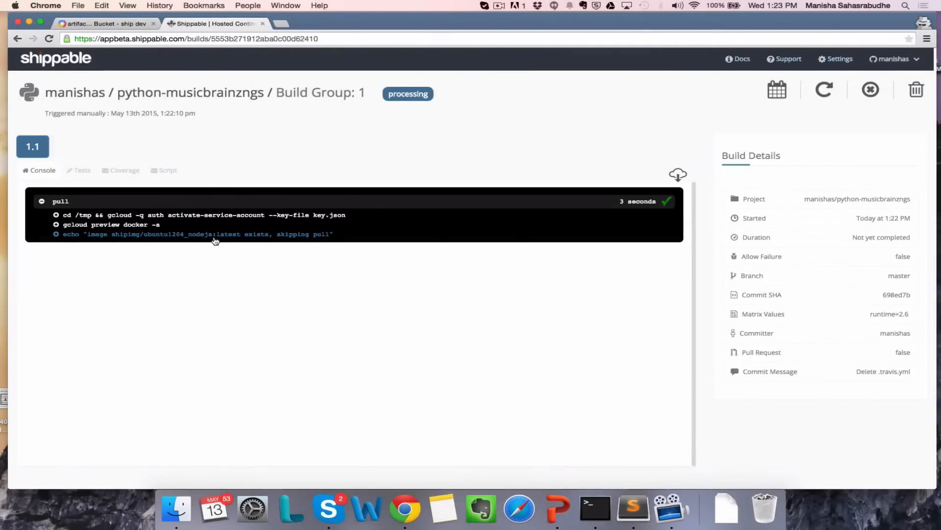
{"action": "double_click", "coordinate": [122, 233]}
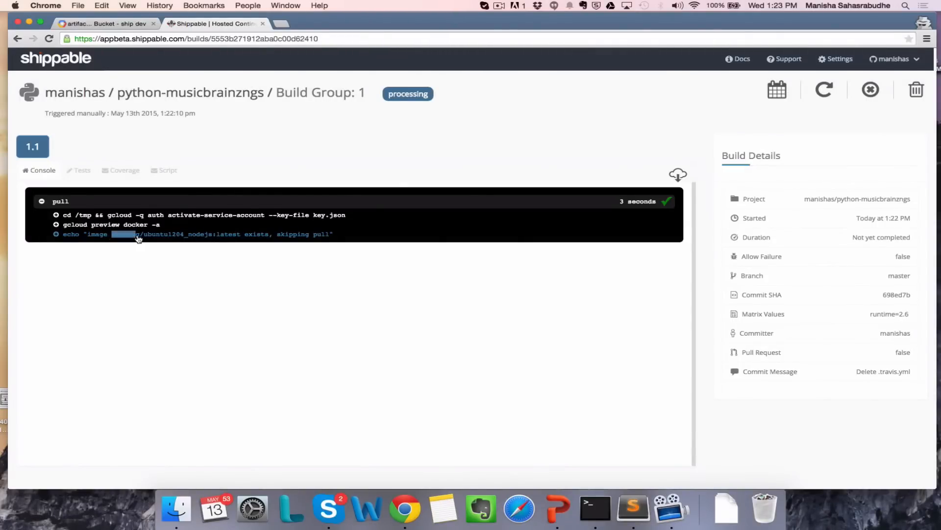
{"action": "left_click_drag", "start_coordinate": [137, 235], "coordinate": [239, 235]}
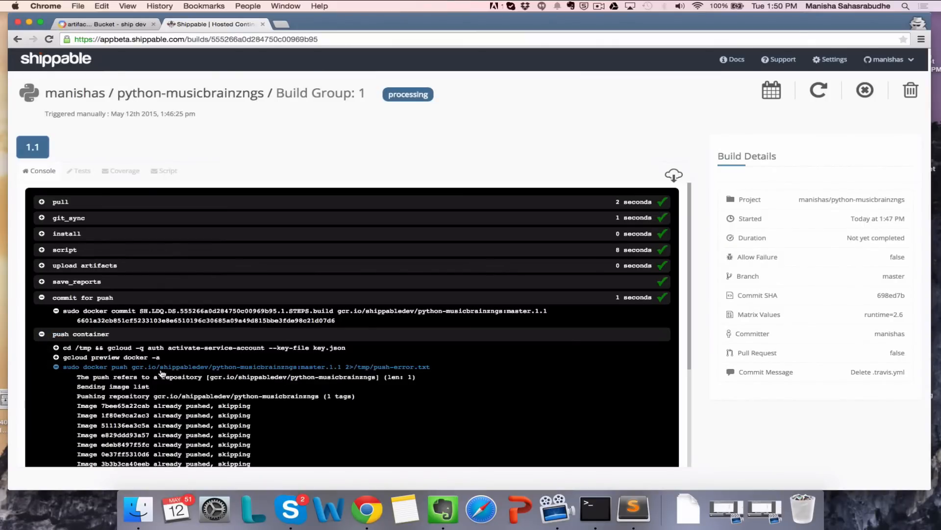
{"action": "mouse_move", "coordinate": [322, 375]}
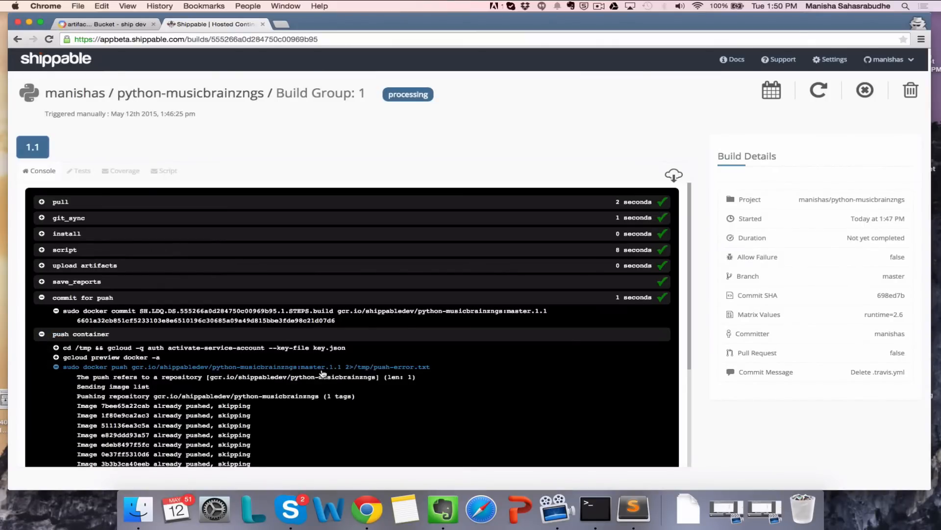
{"action": "mouse_move", "coordinate": [363, 400]}
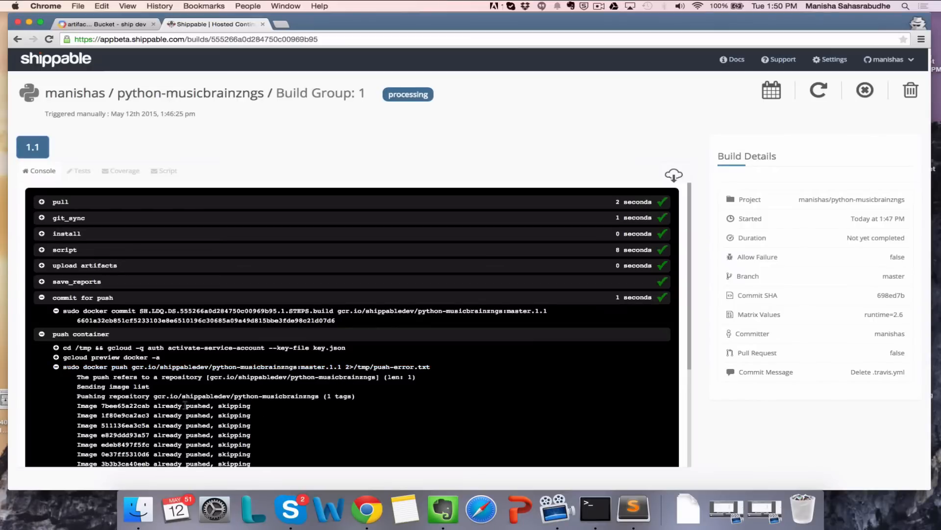
{"action": "scroll", "scroll_direction": "down", "scroll_amount": 3}
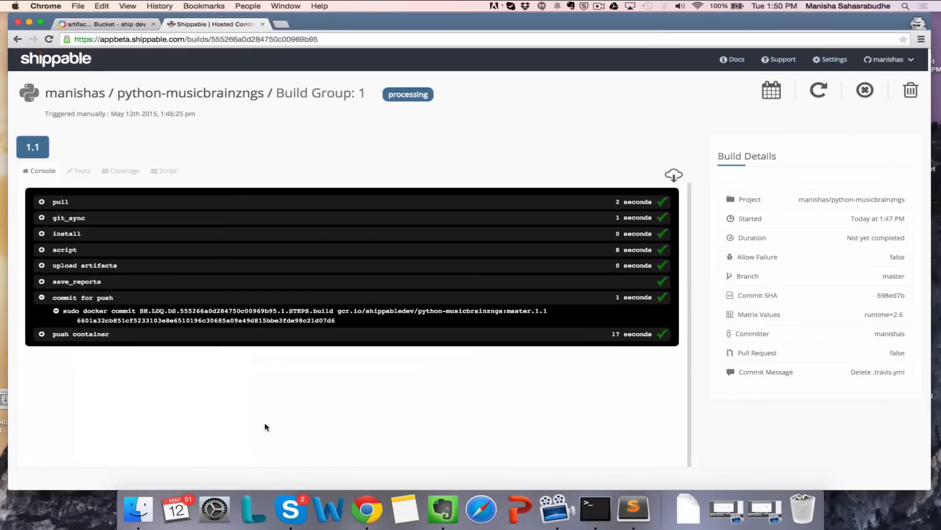
{"action": "mouse_move", "coordinate": [587, 397]}
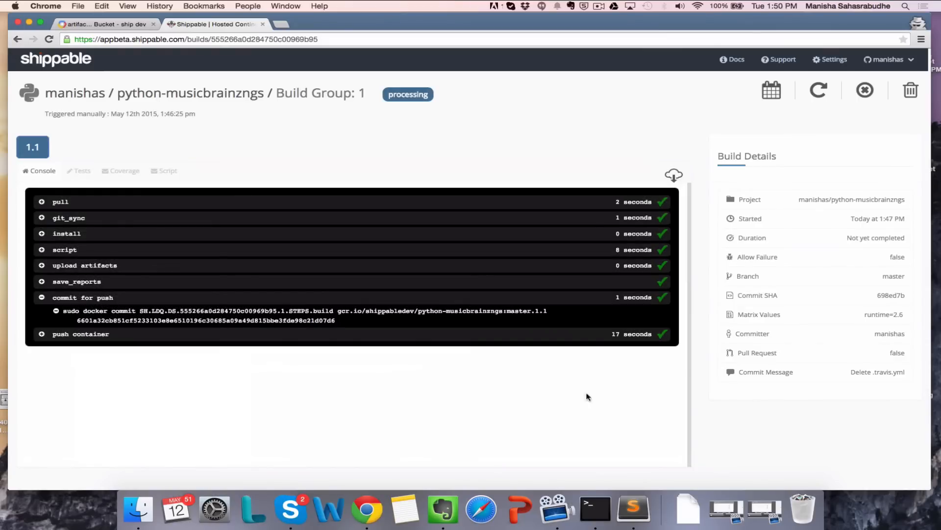
{"action": "mouse_move", "coordinate": [294, 251]}
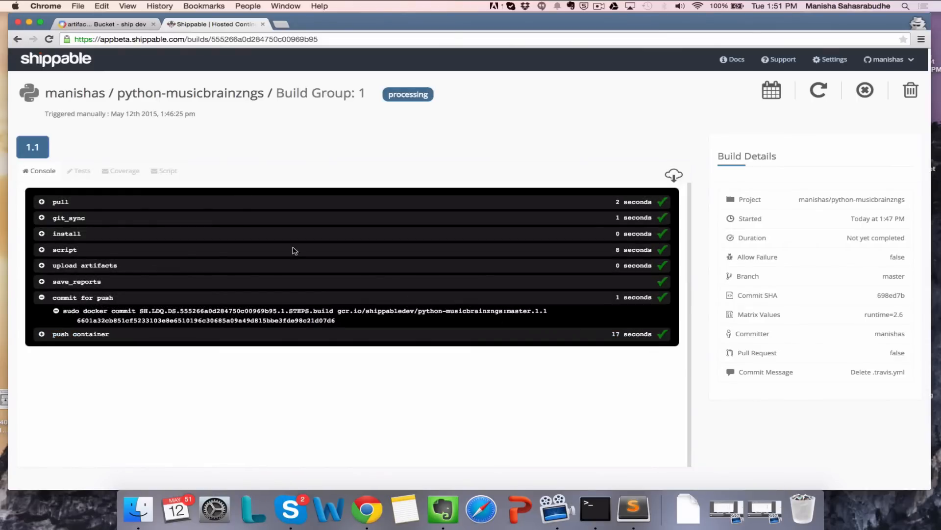
{"action": "left_click", "coordinate": [113, 24]}
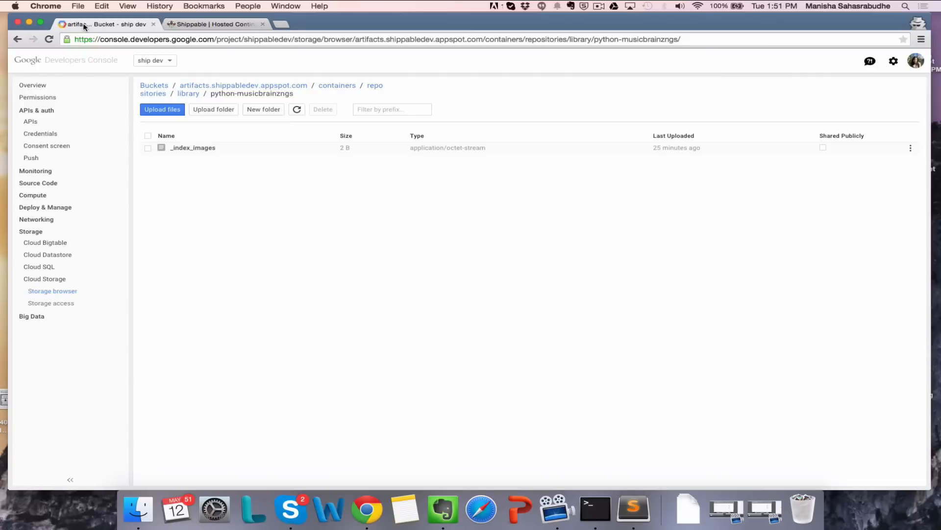
Step: Reload the Storage browser so the python-musicbrainzngs folder lists the new tag_master.1.1 object
{"action": "left_click", "coordinate": [47, 39]}
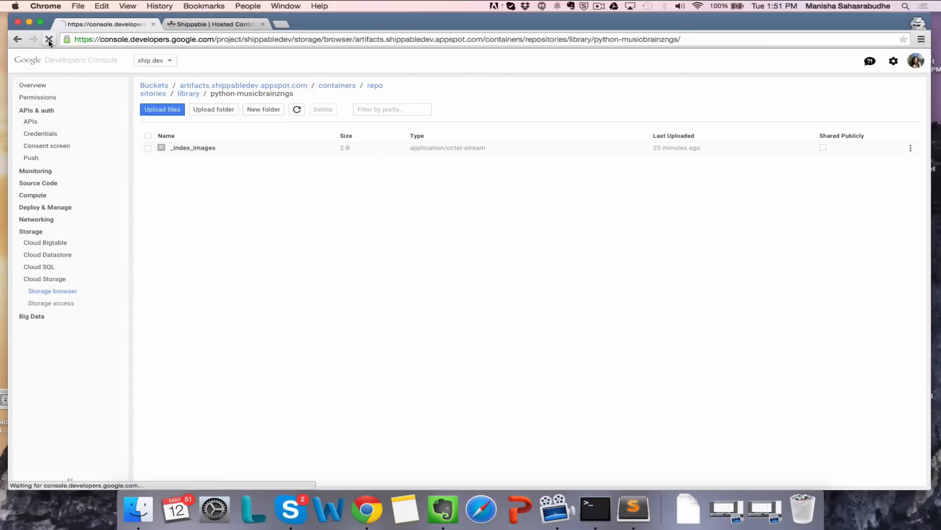
{"action": "left_click", "coordinate": [47, 39]}
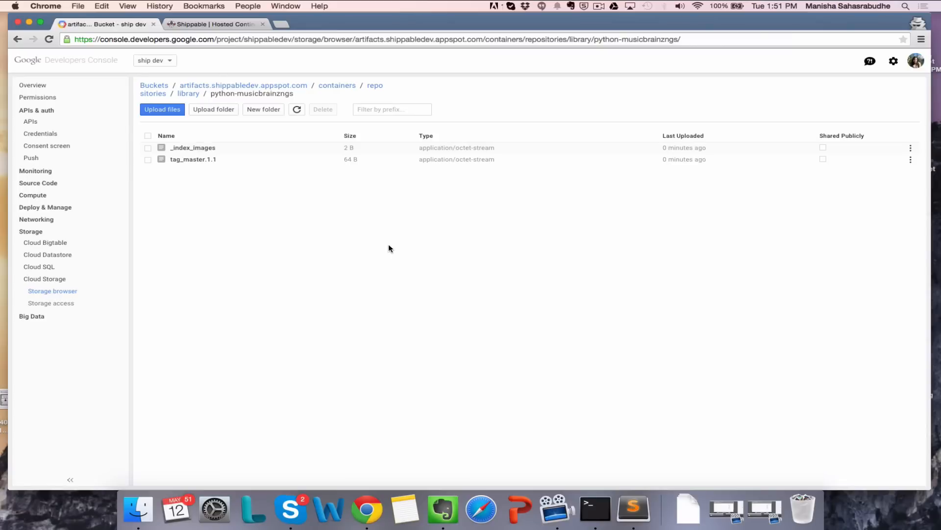
{"action": "mouse_move", "coordinate": [222, 165]}
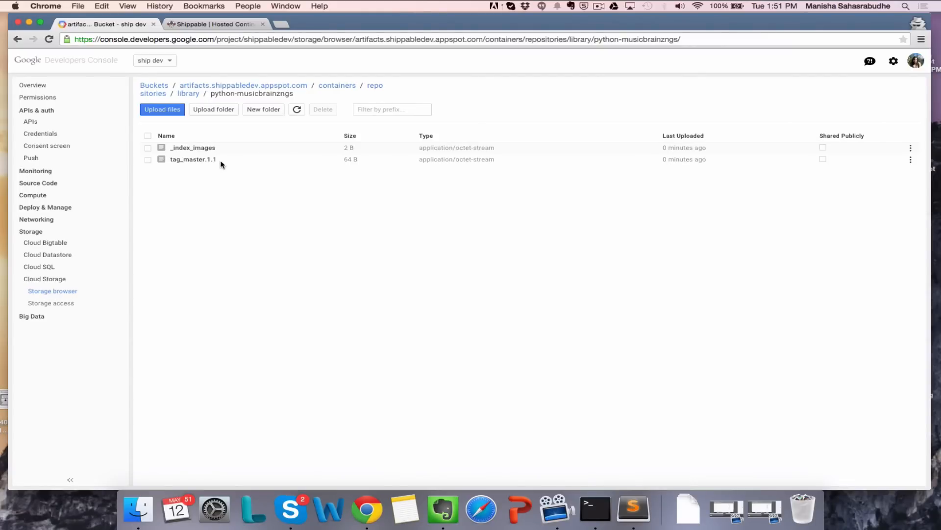
{"action": "mouse_move", "coordinate": [231, 162]}
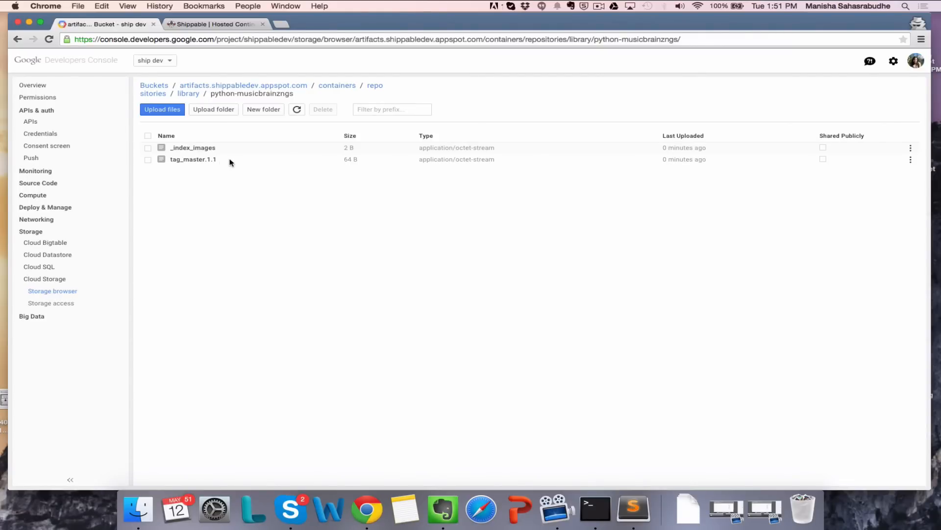